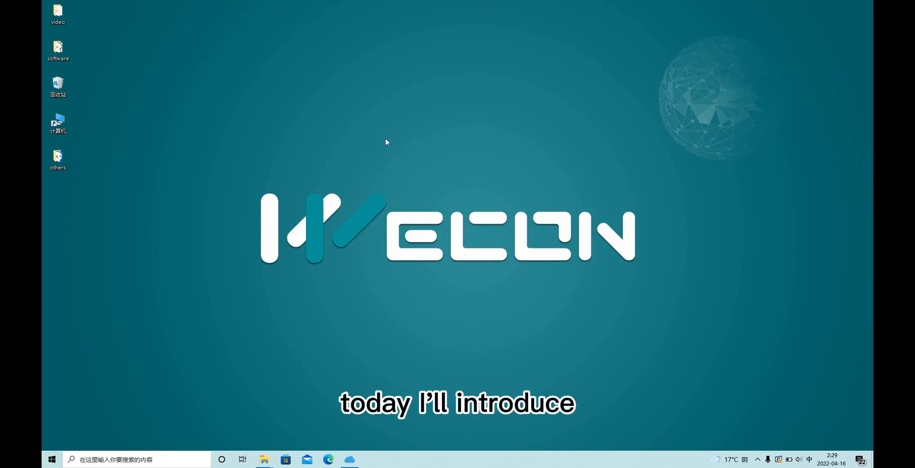
{"action": "mouse_move", "coordinate": [412, 173]}
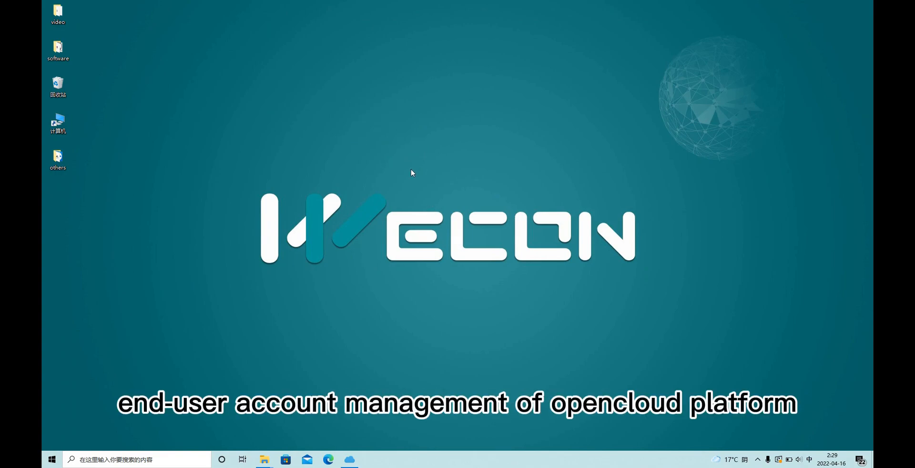
{"action": "mouse_move", "coordinate": [408, 180]}
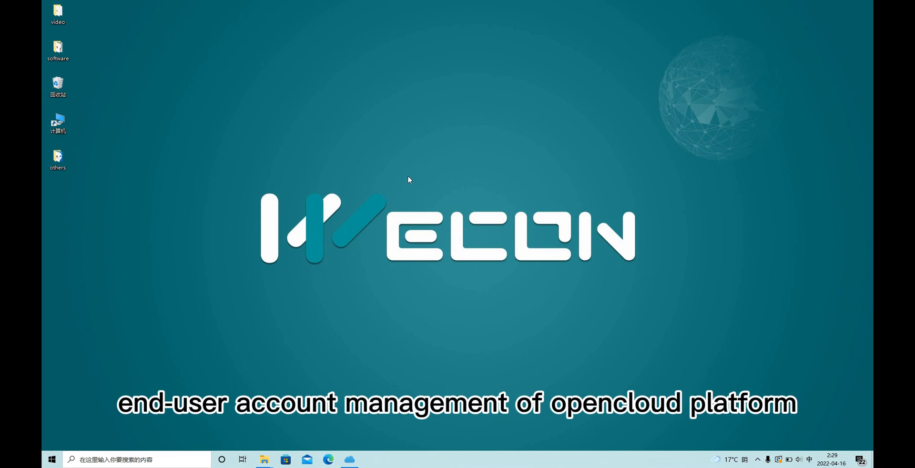
{"action": "mouse_move", "coordinate": [391, 179]}
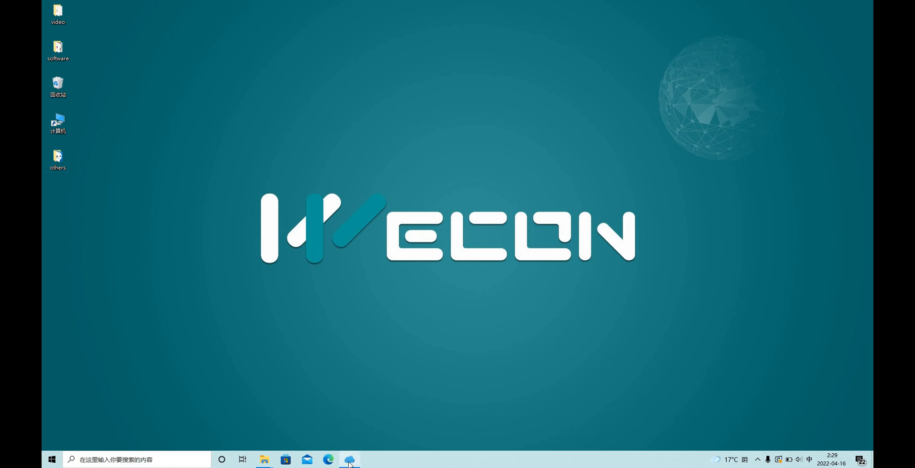
- Launch Opencloud and sign in with the administration account 'xuyuj', reaching the 24-entry access configuration list
{"action": "left_click", "coordinate": [349, 460]}
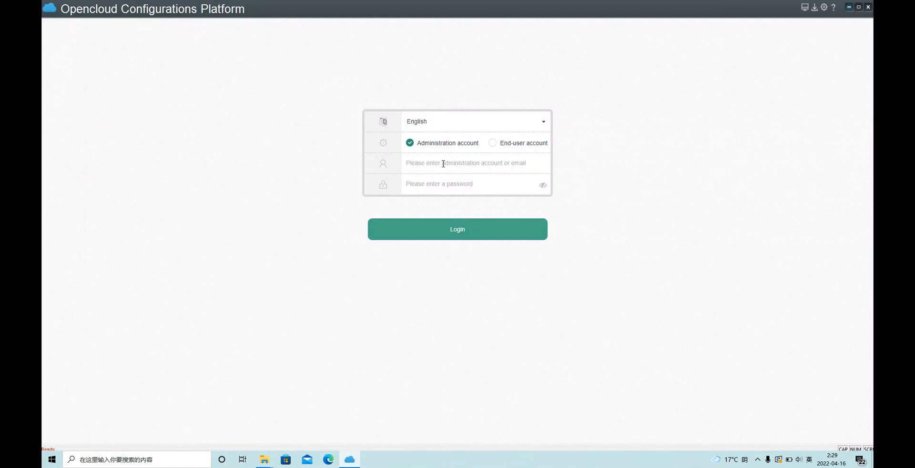
{"action": "type", "text": "xuyujie"}
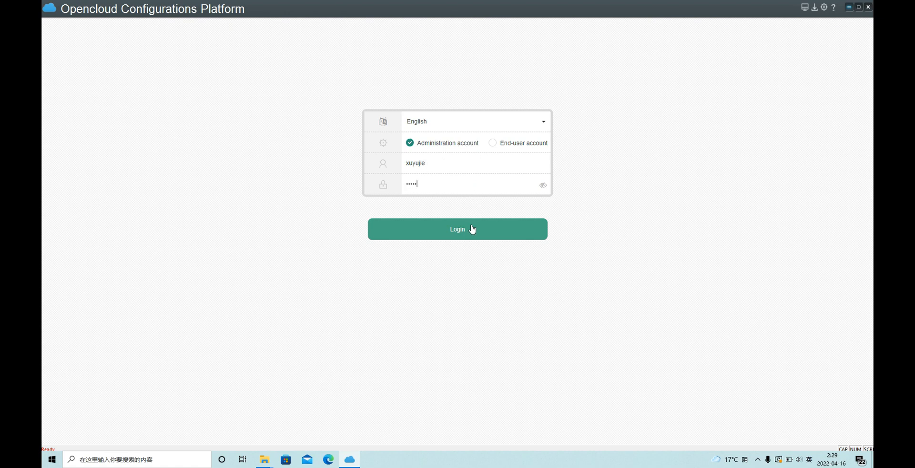
{"action": "left_click", "coordinate": [456, 229]}
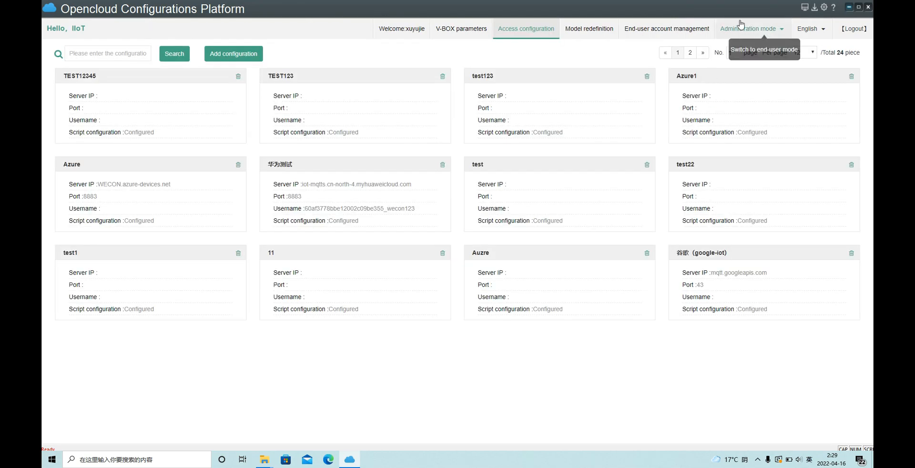
{"action": "left_click", "coordinate": [749, 27]}
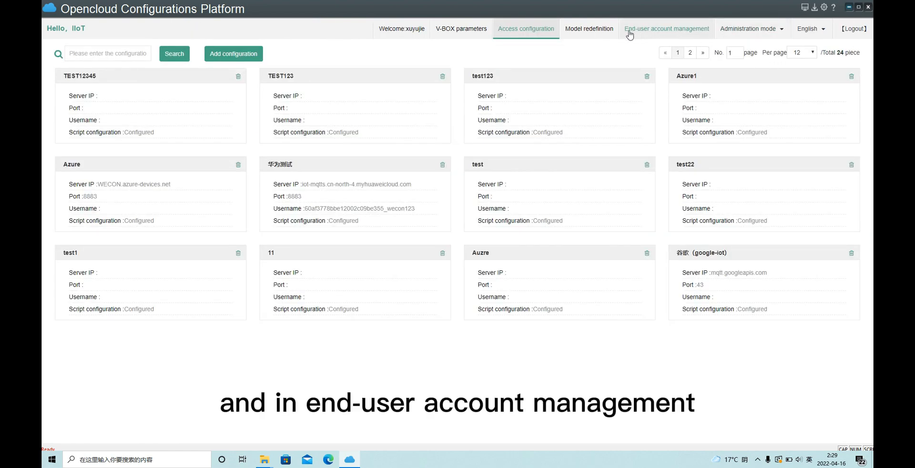
- Bring up end-user account management showing the default group with no members
{"action": "left_click", "coordinate": [667, 28]}
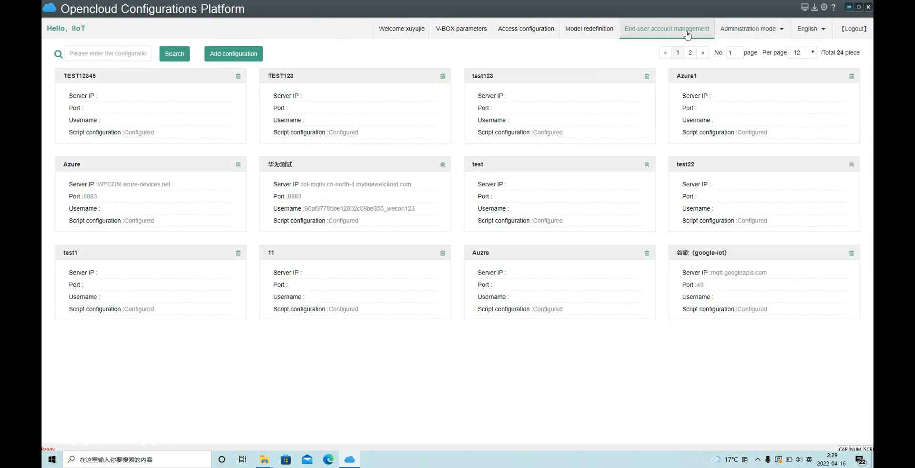
{"action": "left_click", "coordinate": [666, 28]}
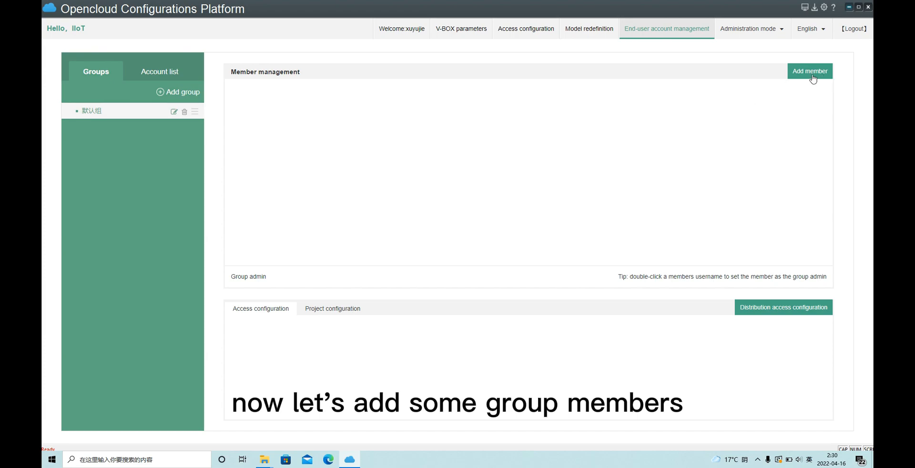
- Add end user 'jim' with a password as a member of the default group
{"action": "left_click", "coordinate": [809, 71]}
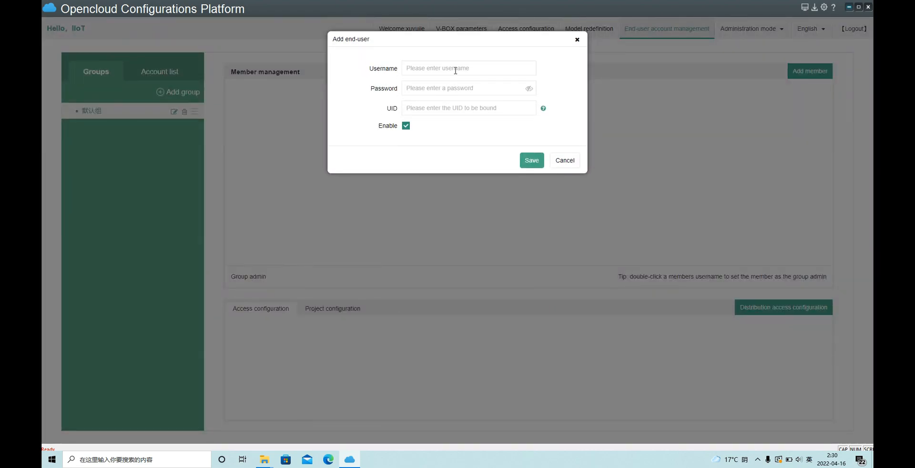
{"action": "type", "text": "jim"}
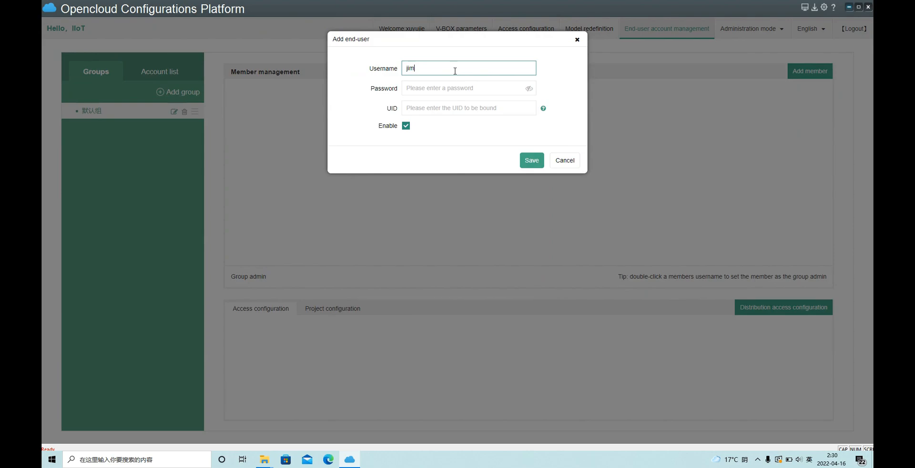
{"action": "left_click", "coordinate": [467, 88]}
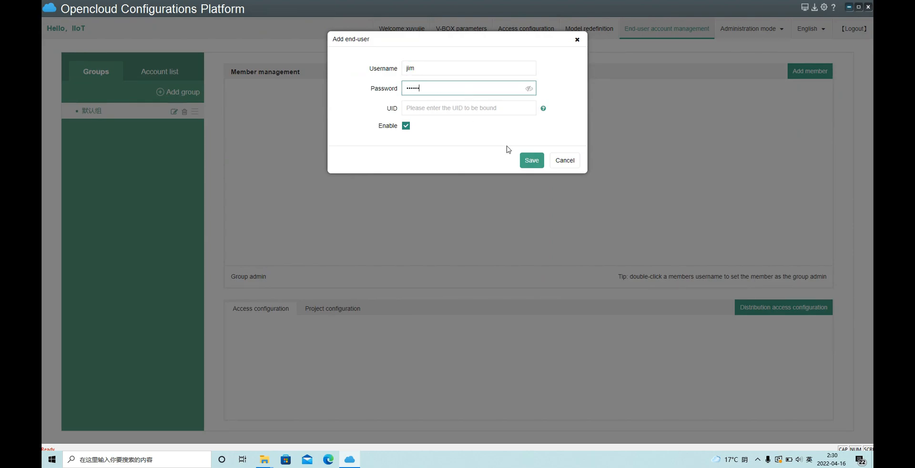
{"action": "left_click", "coordinate": [531, 160]}
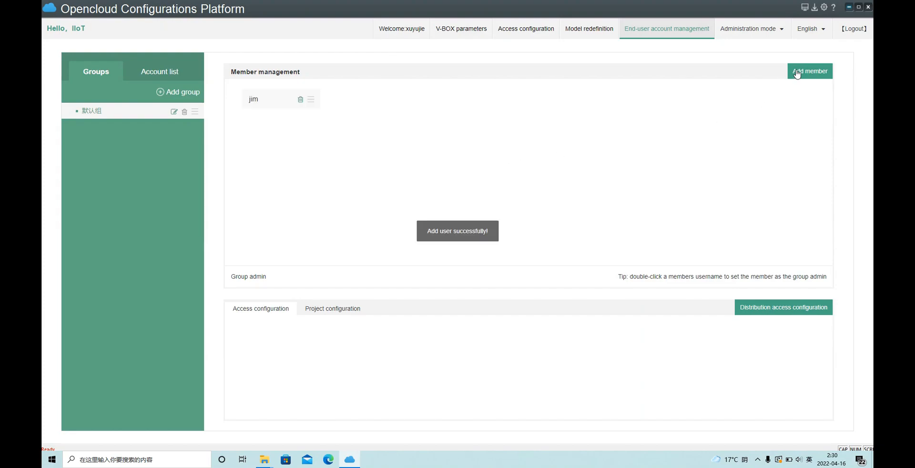
- Add end user 'jim2' with a password as another group member
{"action": "left_click", "coordinate": [809, 70]}
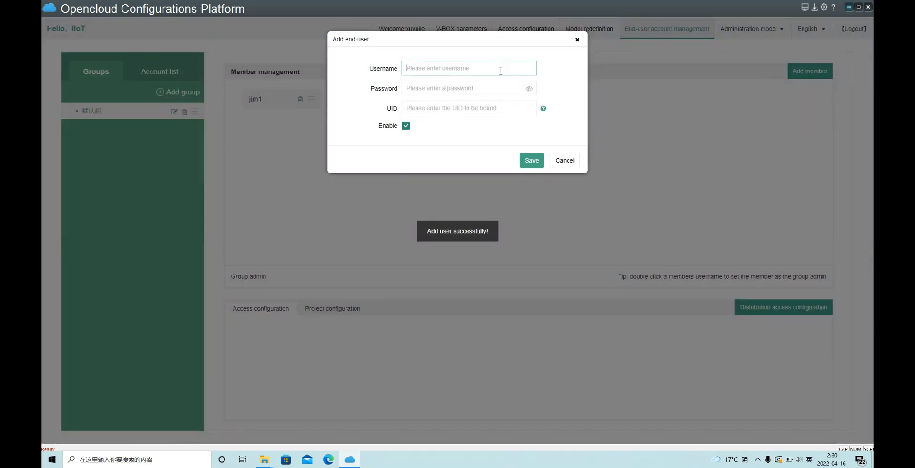
{"action": "type", "text": "jim2"}
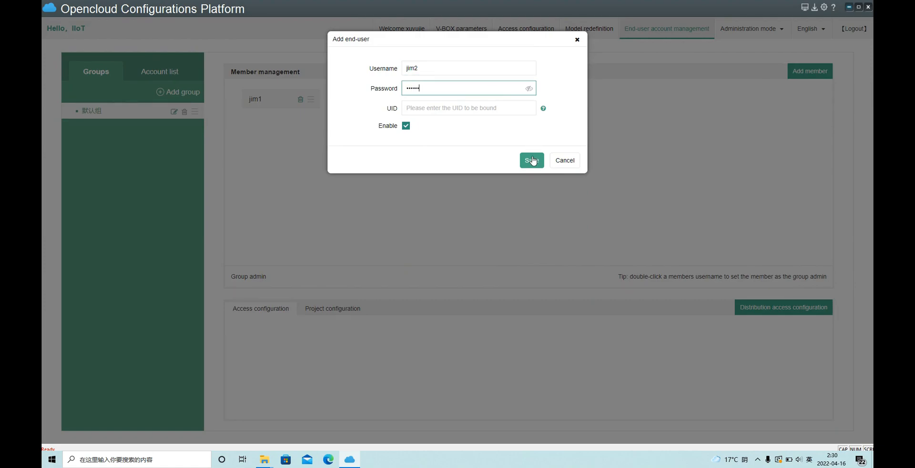
{"action": "left_click", "coordinate": [531, 160]}
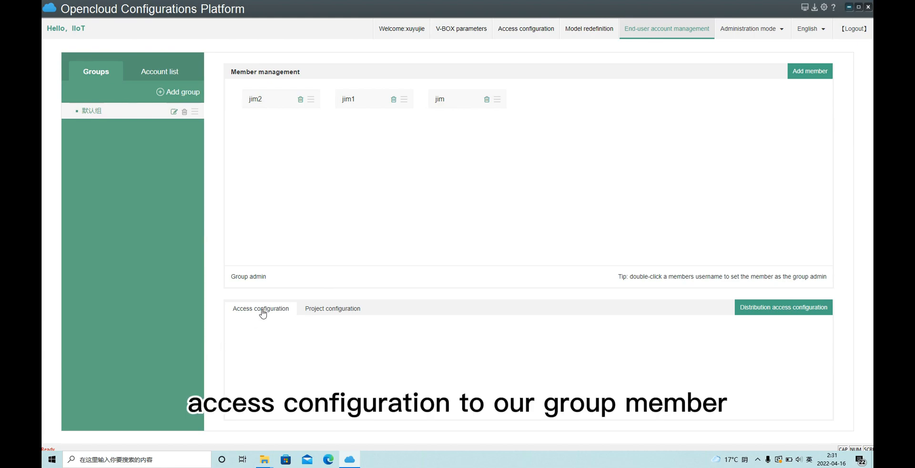
{"action": "mouse_move", "coordinate": [297, 103]}
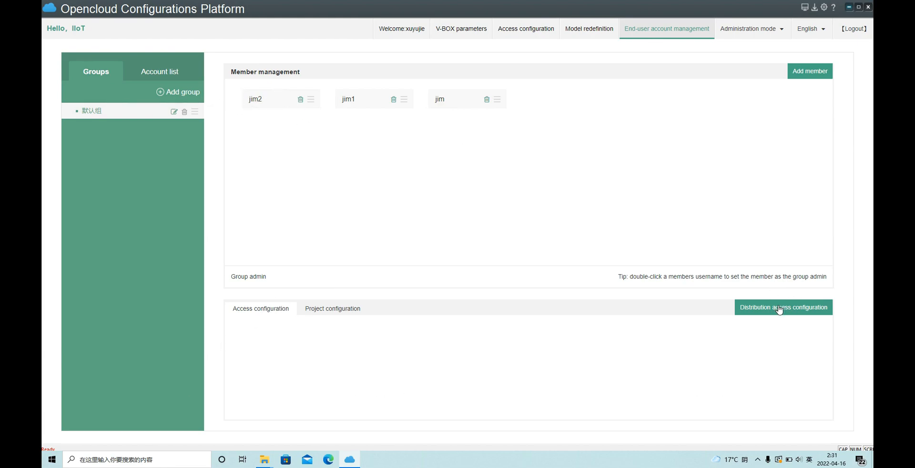
- Assign access configurations TEST12345, TEST123 and Azure1 to the default group
{"action": "left_click", "coordinate": [783, 307]}
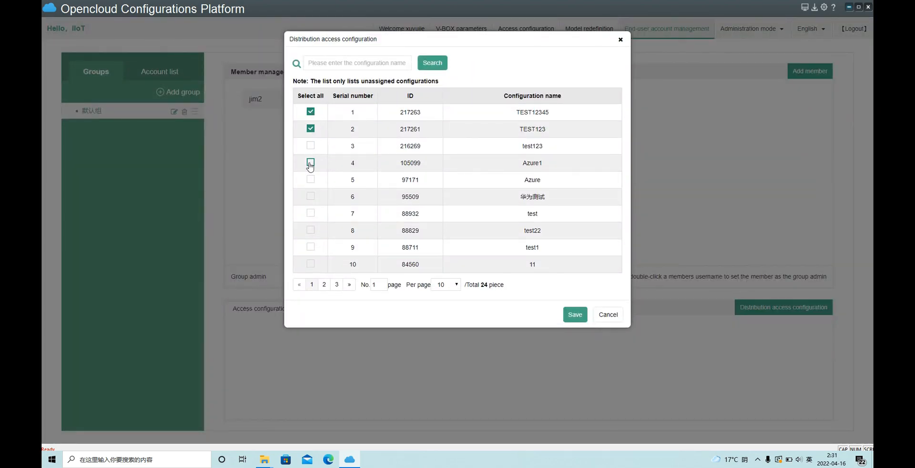
{"action": "left_click", "coordinate": [574, 314]}
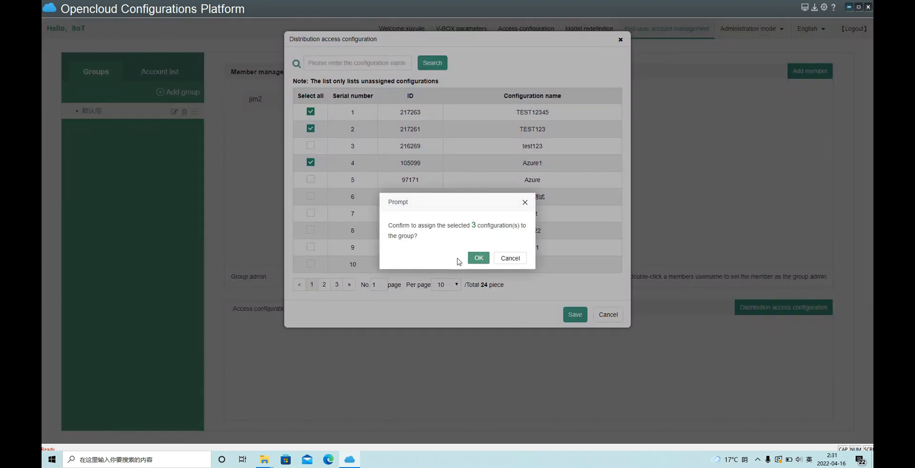
{"action": "left_click", "coordinate": [477, 258]}
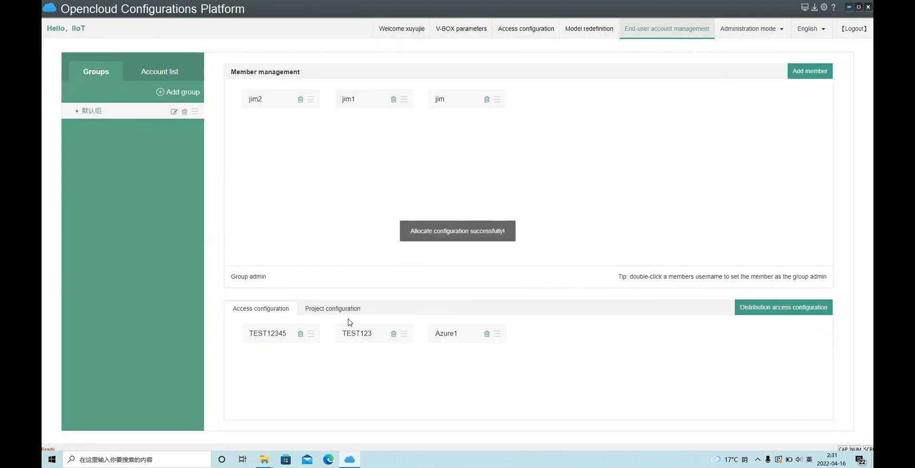
{"action": "left_click", "coordinate": [332, 308]}
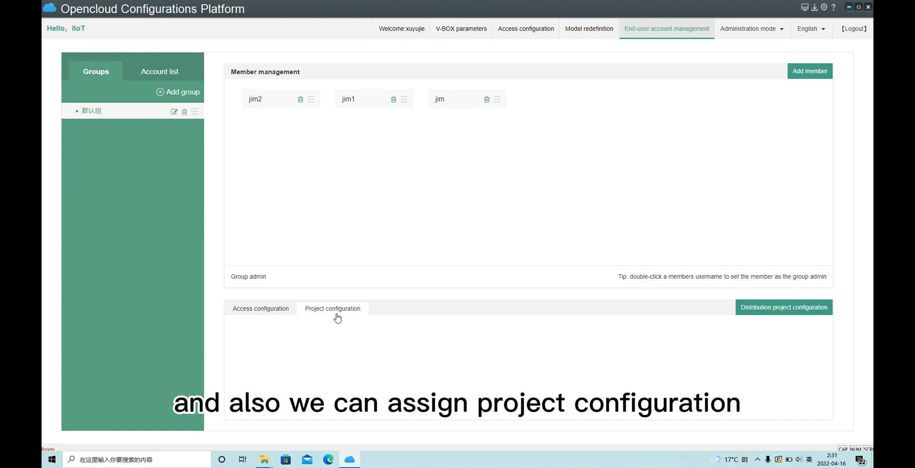
- Assign project configurations test1 and test to the default group
{"action": "left_click", "coordinate": [784, 307]}
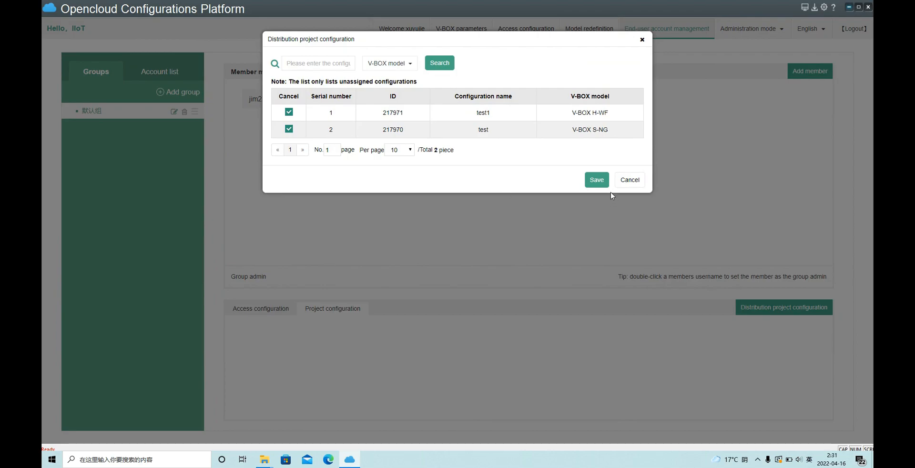
{"action": "left_click", "coordinate": [595, 180]}
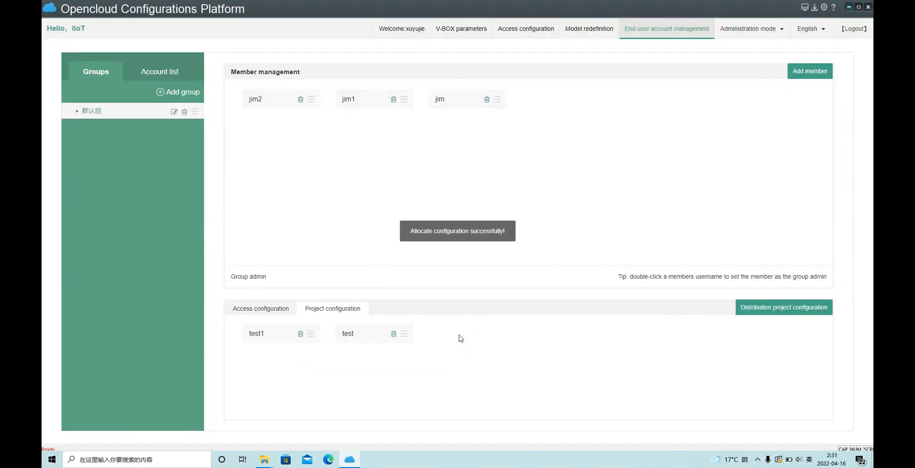
{"action": "left_click", "coordinate": [261, 308]}
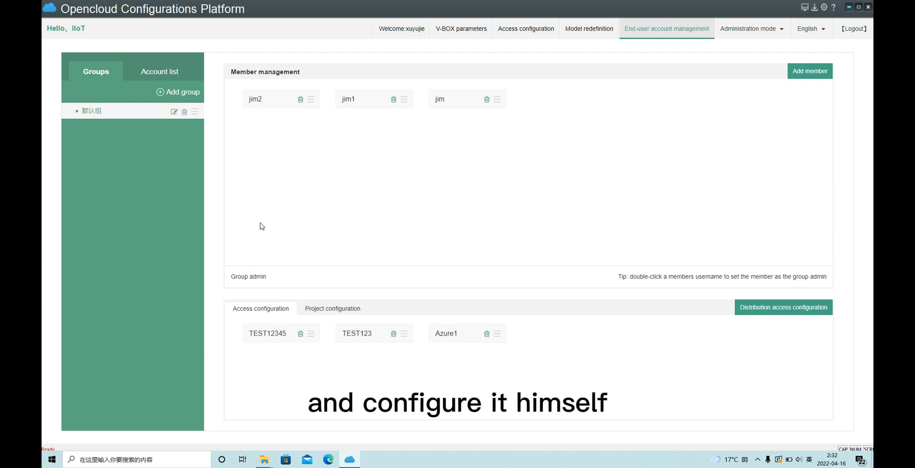
- Review project configurations test1 and test, then make jim the group admin
{"action": "left_click", "coordinate": [333, 308]}
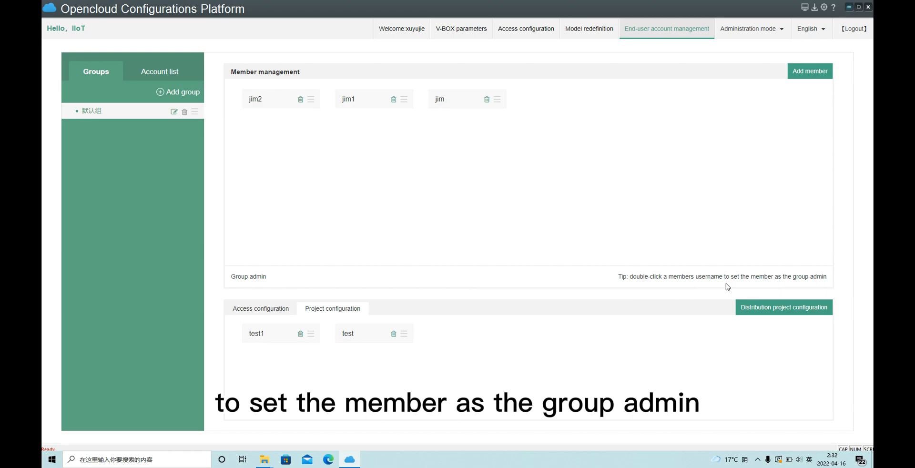
{"action": "mouse_move", "coordinate": [800, 276]}
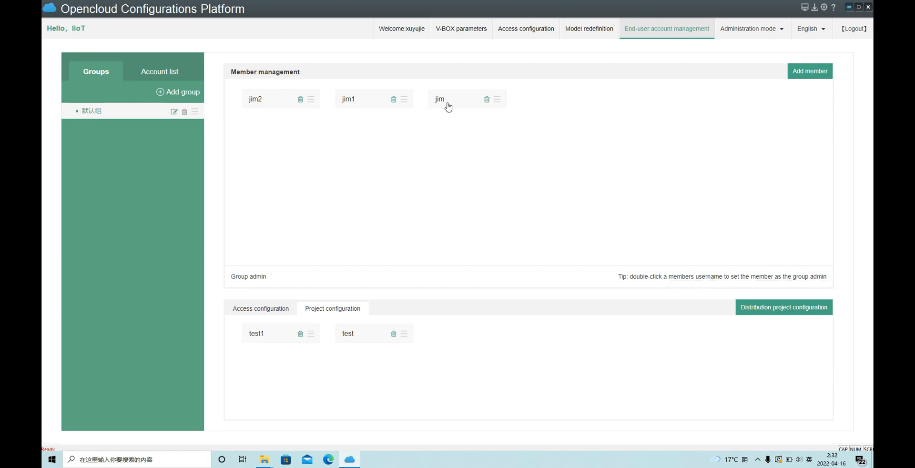
{"action": "double_click", "coordinate": [439, 99]}
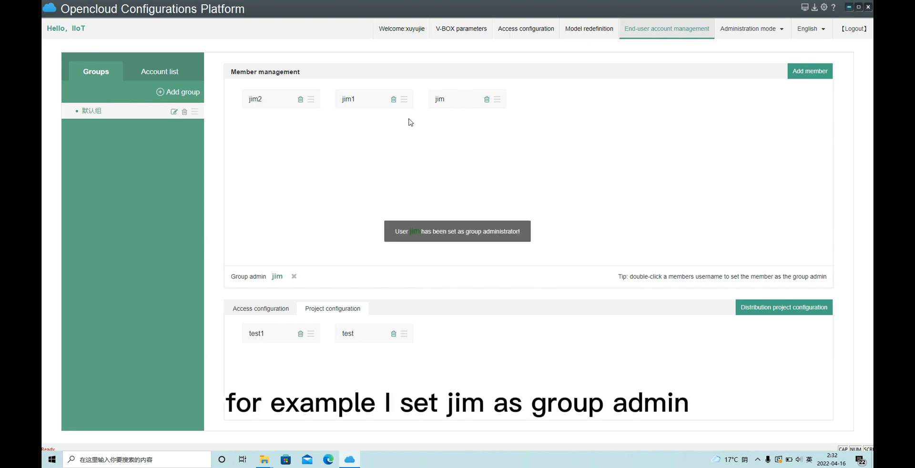
{"action": "mouse_move", "coordinate": [802, 269]}
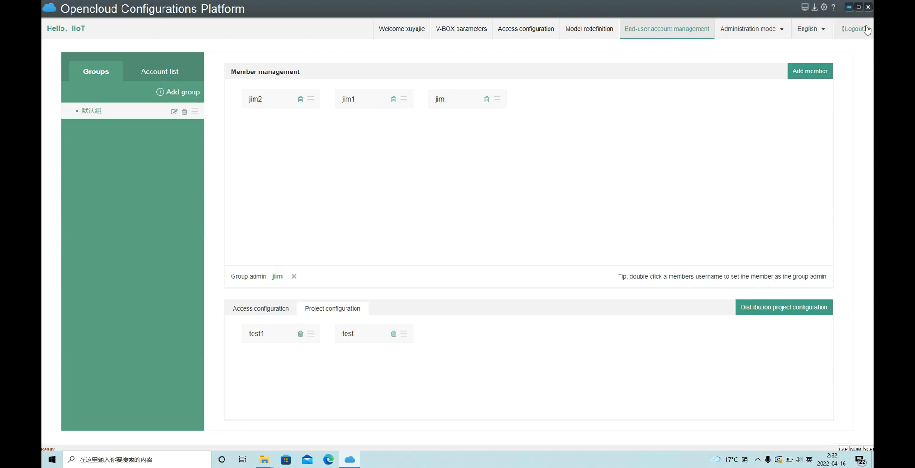
- Sign out of administration and sign in as end user 'jim' under admin account 'xuyu'
{"action": "left_click", "coordinate": [852, 29]}
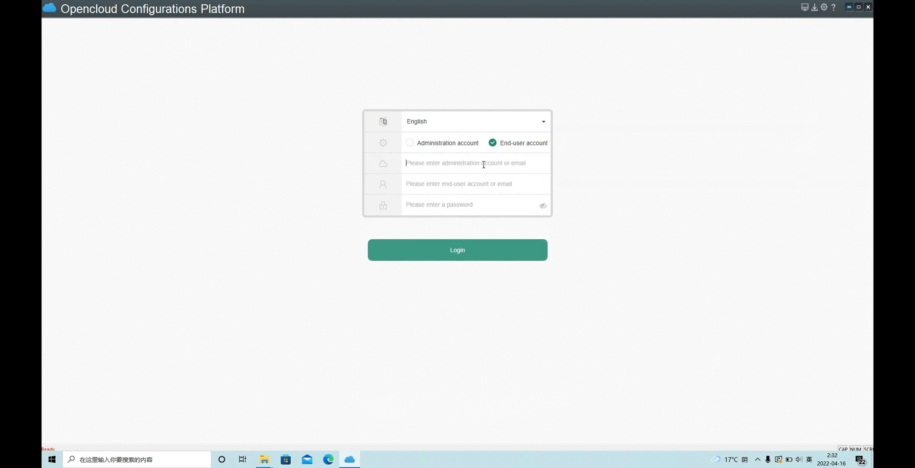
{"action": "type", "text": "xuyujie"}
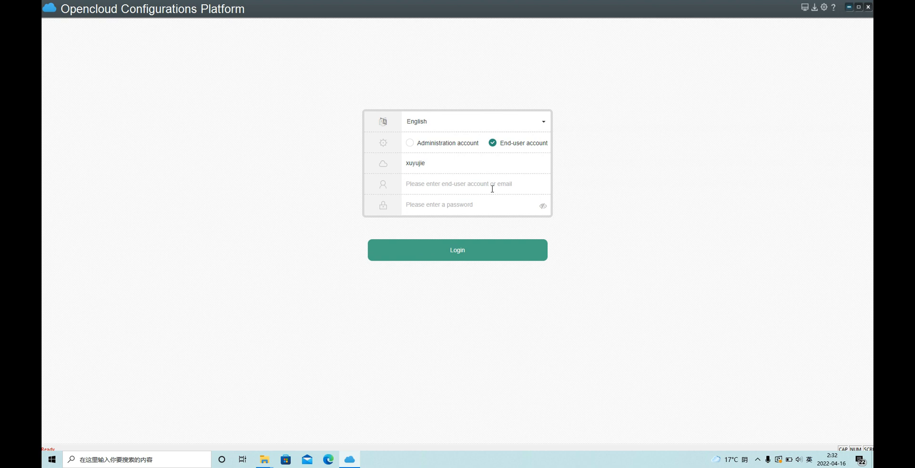
{"action": "type", "text": "jim"}
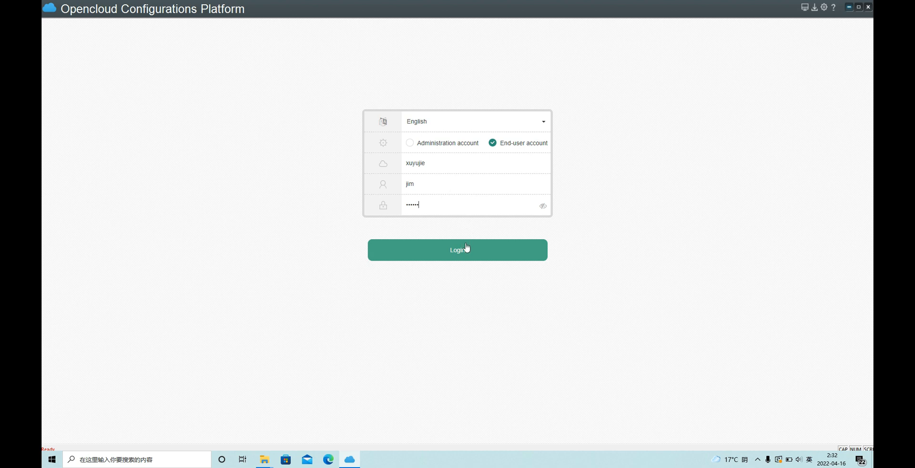
{"action": "left_click", "coordinate": [457, 248]}
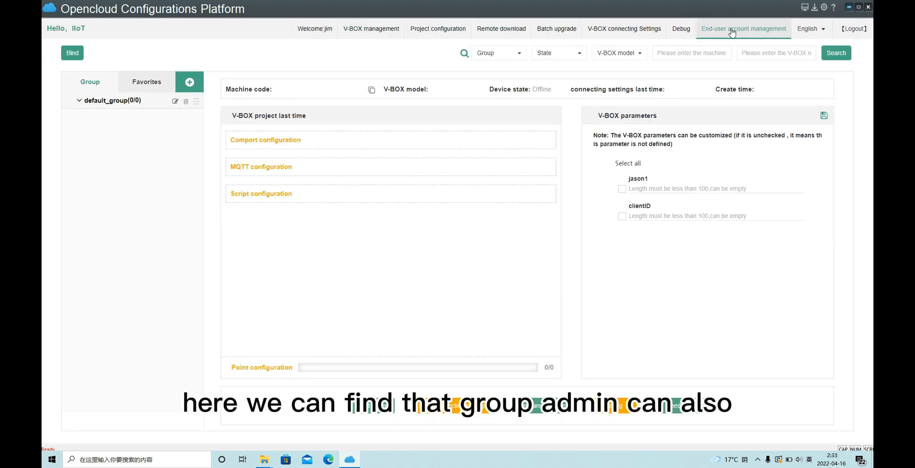
- View the end-user accounts jim manages, checking the details of jim1 and jim2
{"action": "left_click", "coordinate": [743, 28]}
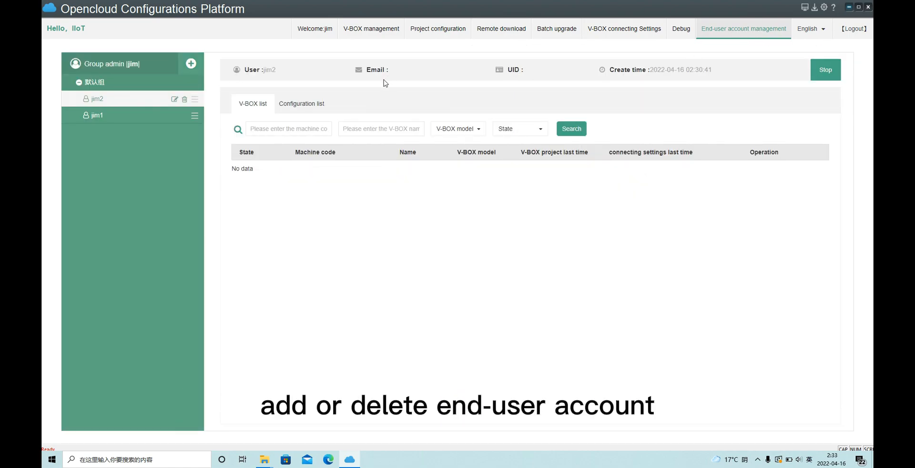
{"action": "left_click", "coordinate": [97, 116]}
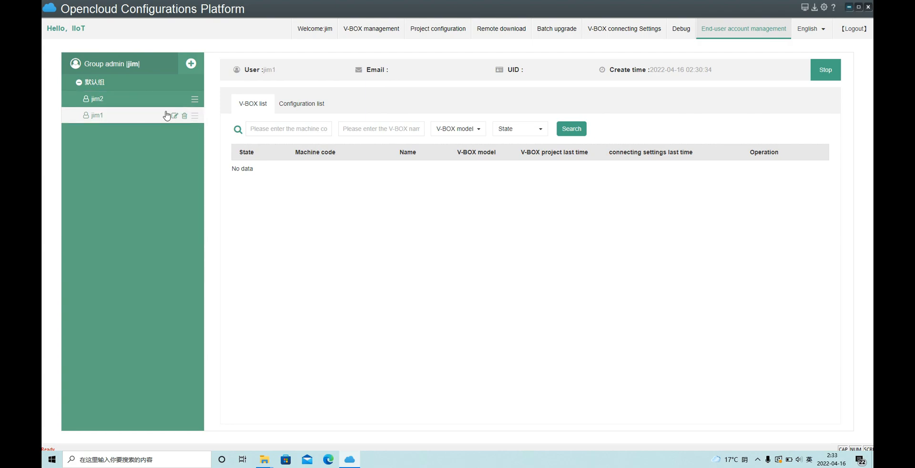
{"action": "mouse_move", "coordinate": [206, 154]}
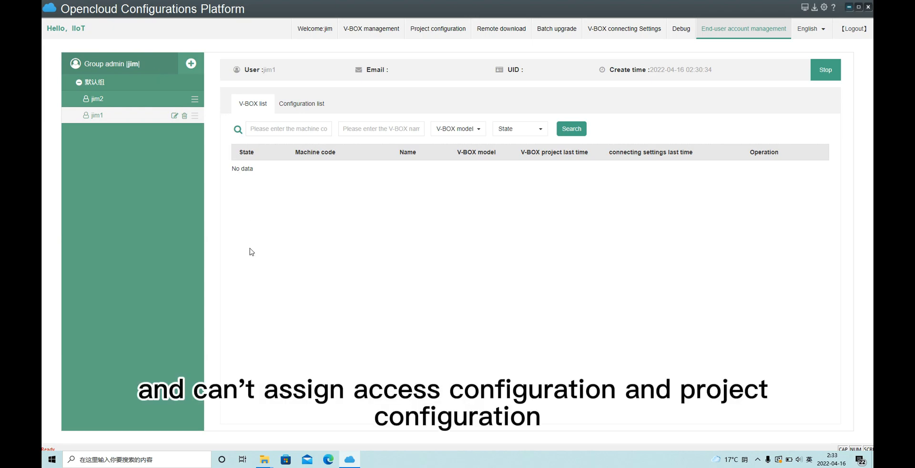
{"action": "mouse_move", "coordinate": [226, 281]}
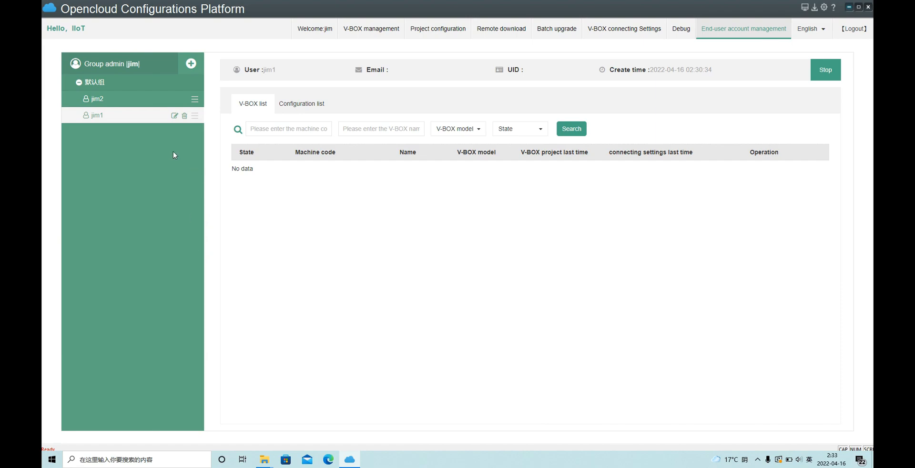
{"action": "left_click", "coordinate": [97, 98]}
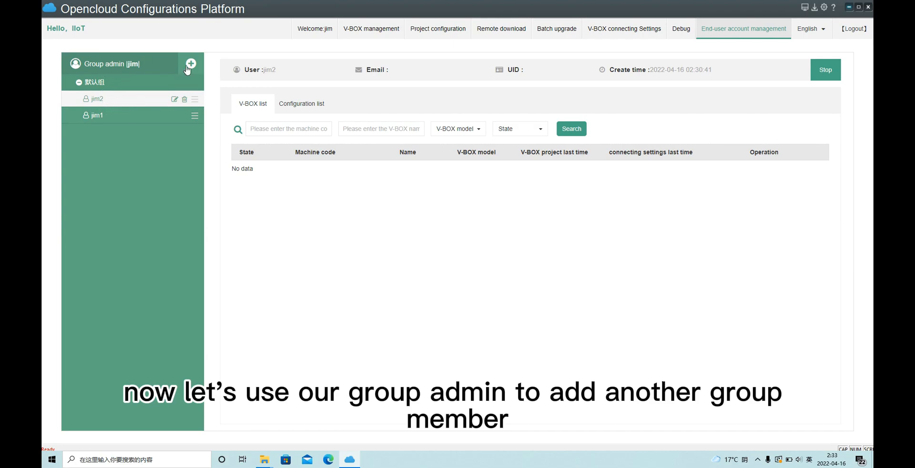
- Add end user 'jim3' with a password to jim's group and view its details
{"action": "left_click", "coordinate": [191, 64]}
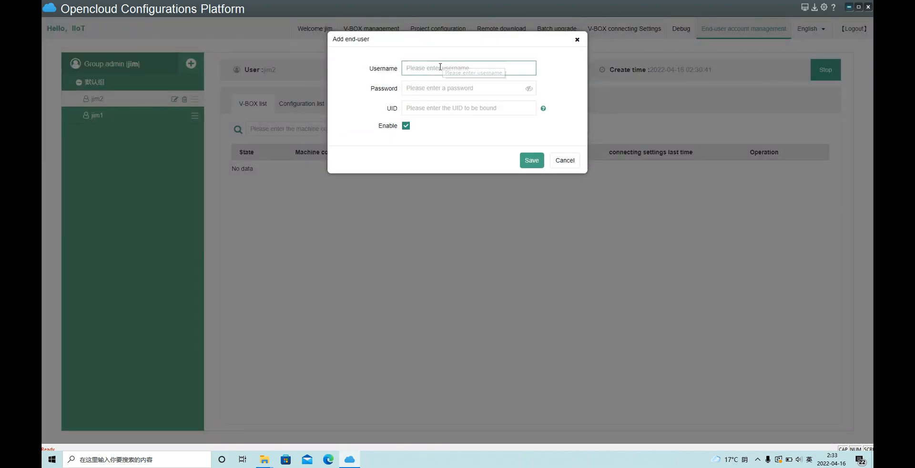
{"action": "type", "text": "jim3"}
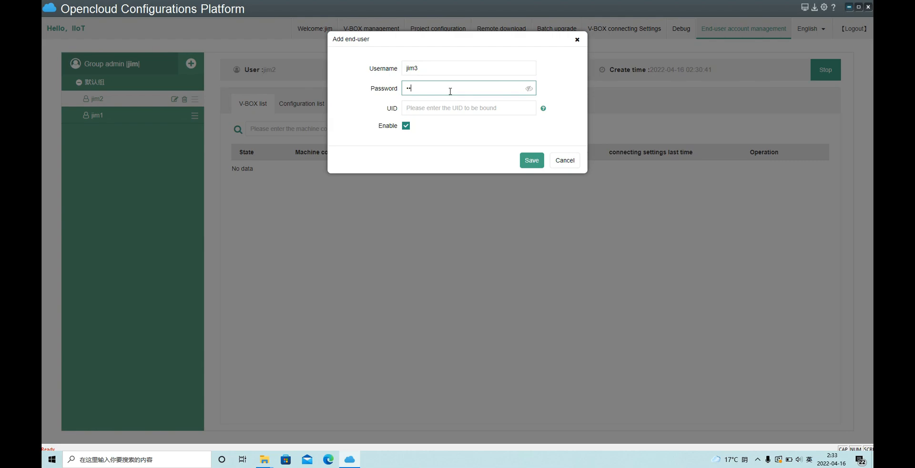
{"action": "left_click", "coordinate": [531, 160]}
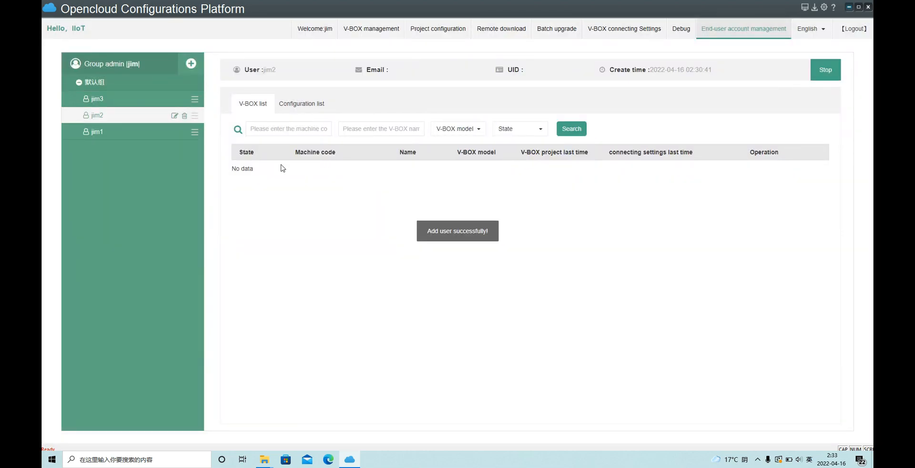
{"action": "left_click", "coordinate": [97, 98]}
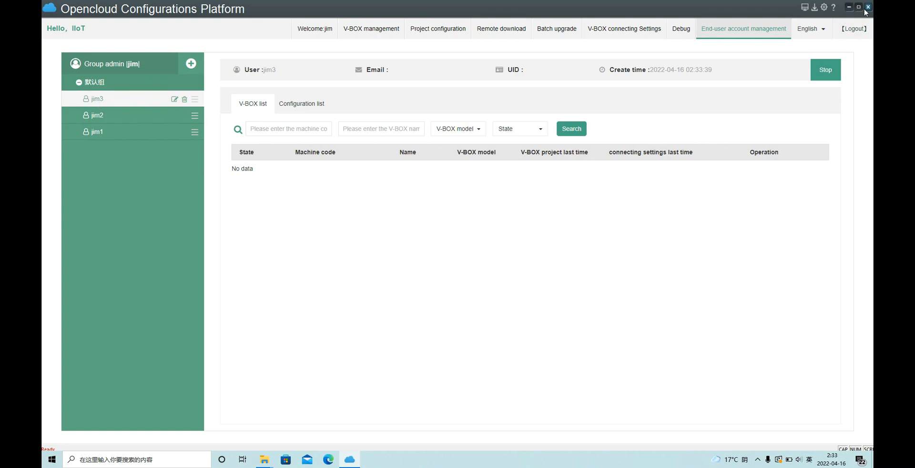
- Sign out of jim's account and sign in as end user 'jim3', whose project configurations are empty
{"action": "left_click", "coordinate": [852, 29]}
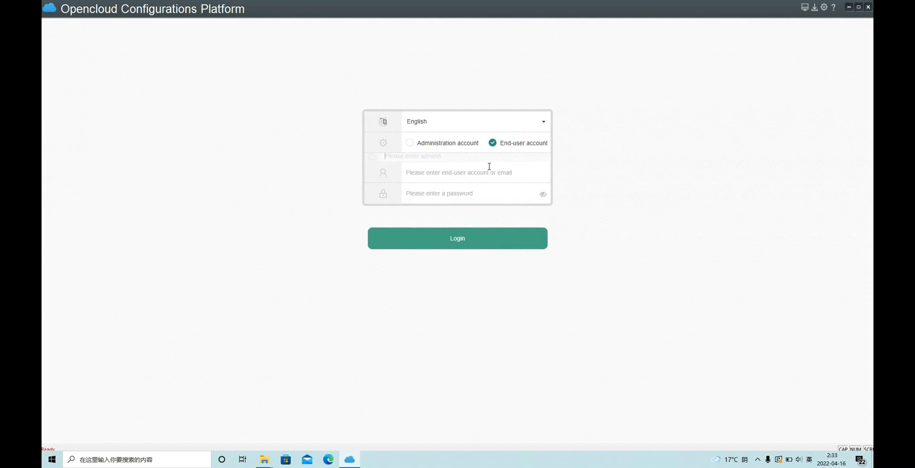
{"action": "type", "text": "xuyujie"}
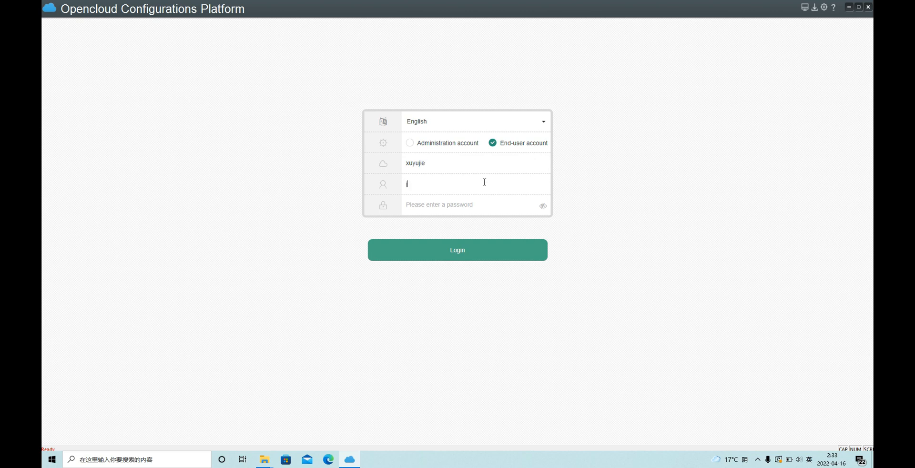
{"action": "type", "text": "im3"}
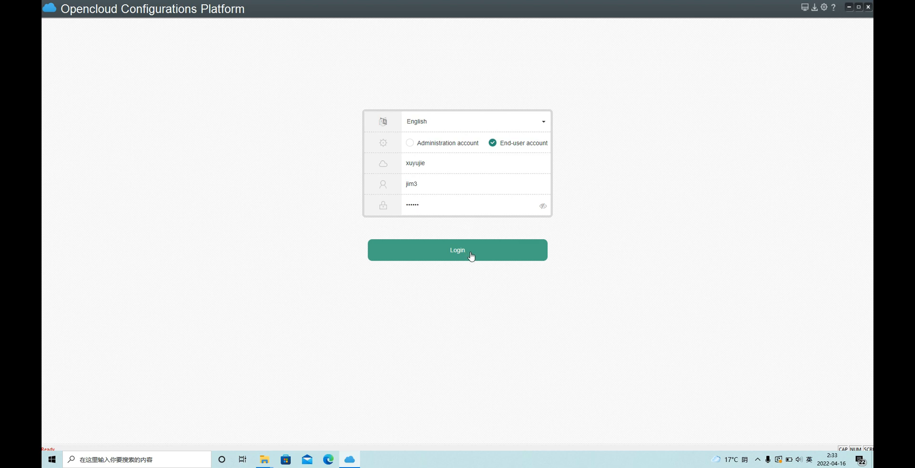
{"action": "left_click", "coordinate": [456, 250]}
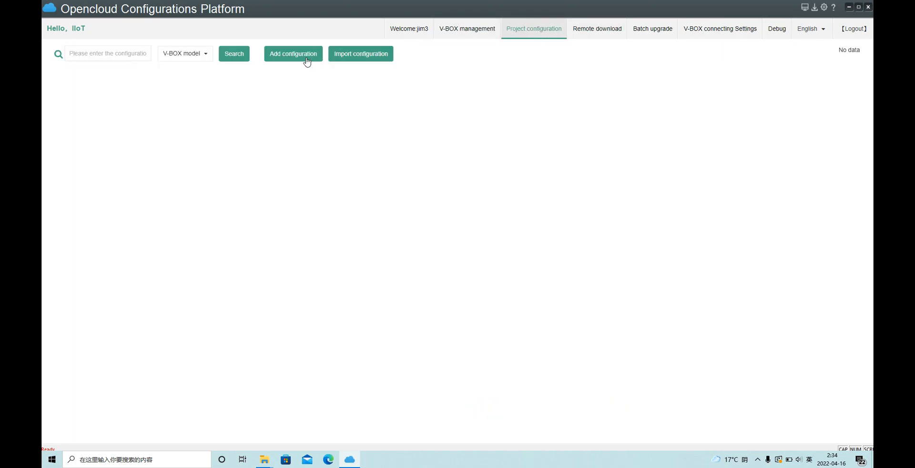
- Create project configuration 121 for the V-BOX S-4G model with access configuration TEST12345
{"action": "left_click", "coordinate": [292, 54]}
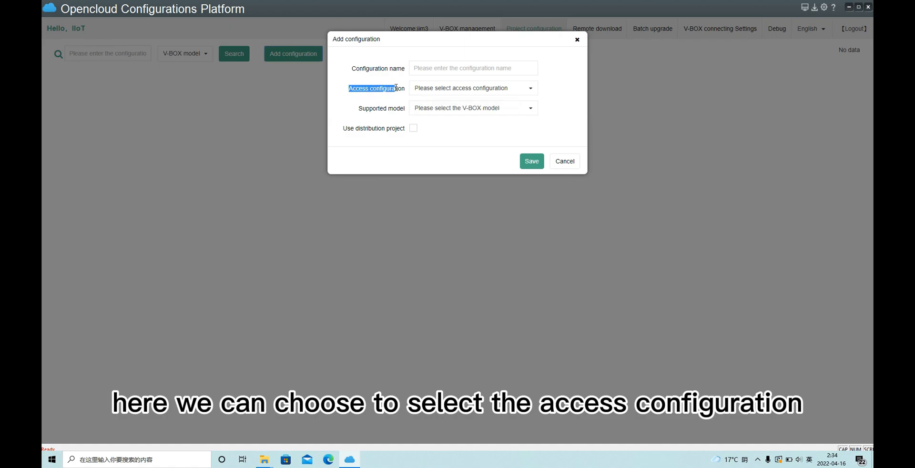
{"action": "left_click", "coordinate": [473, 88]}
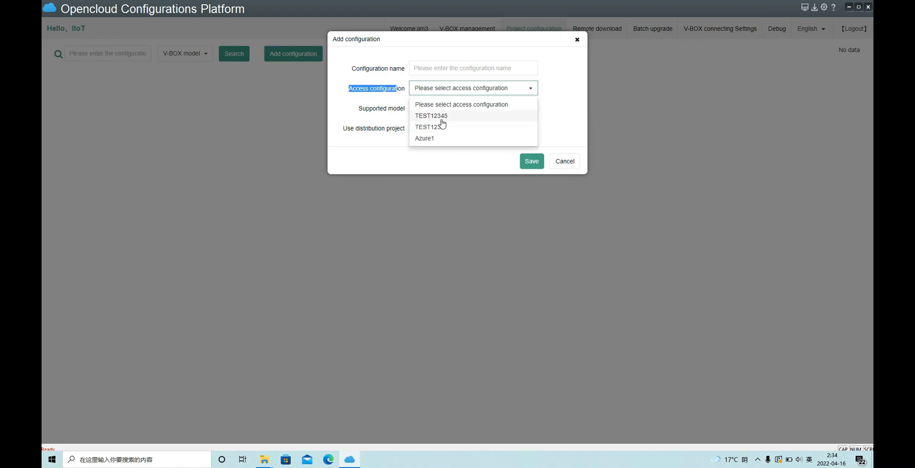
{"action": "left_click", "coordinate": [431, 115]}
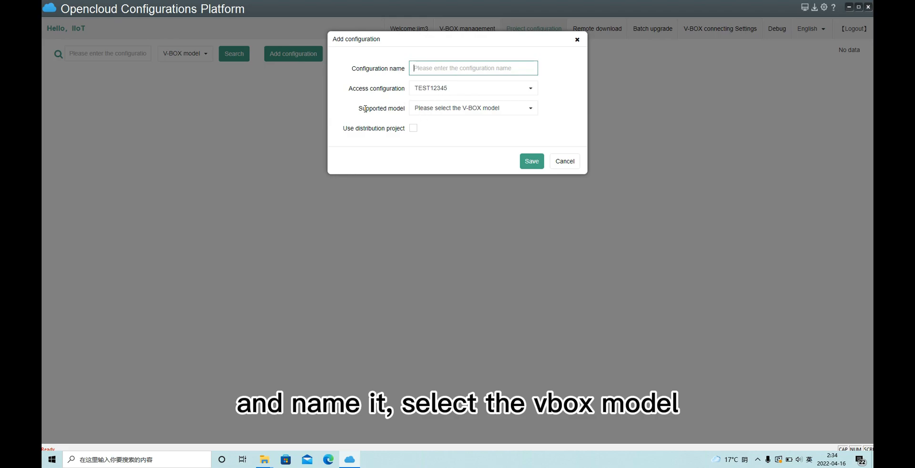
{"action": "left_click", "coordinate": [473, 107]}
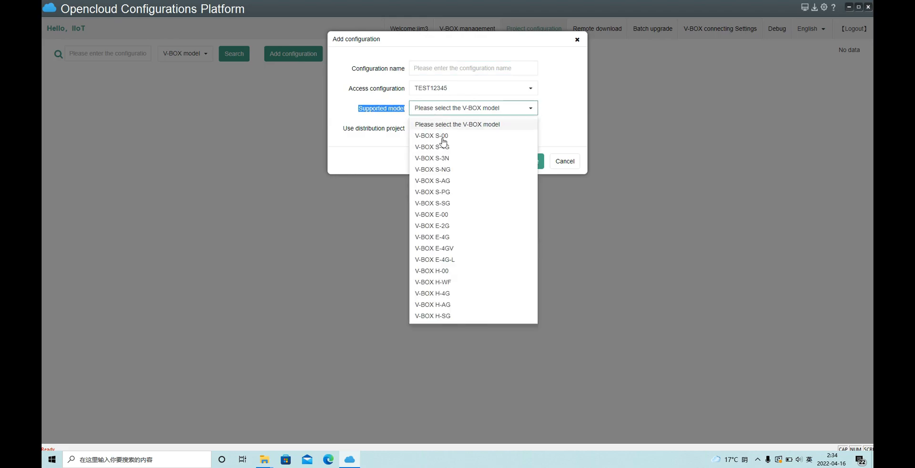
{"action": "left_click", "coordinate": [430, 147]}
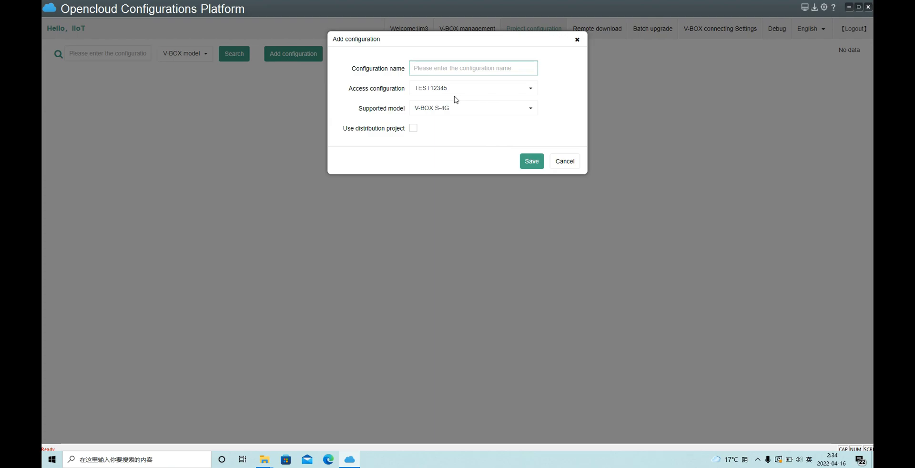
{"action": "left_click", "coordinate": [531, 161]}
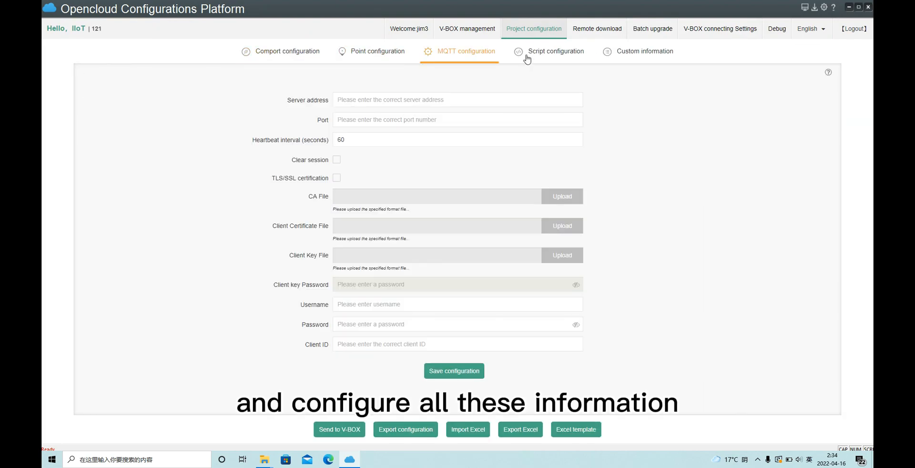
- Return to the project configuration list and begin another configuration
{"action": "left_click", "coordinate": [533, 28]}
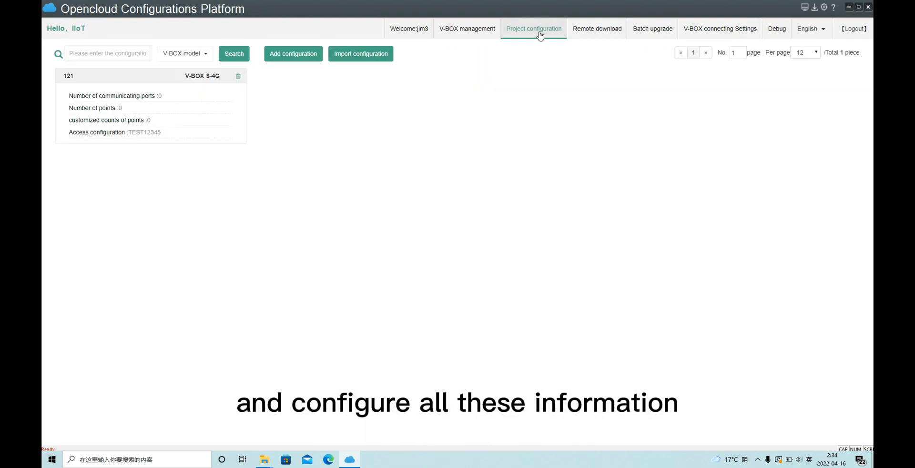
{"action": "left_click", "coordinate": [293, 53]}
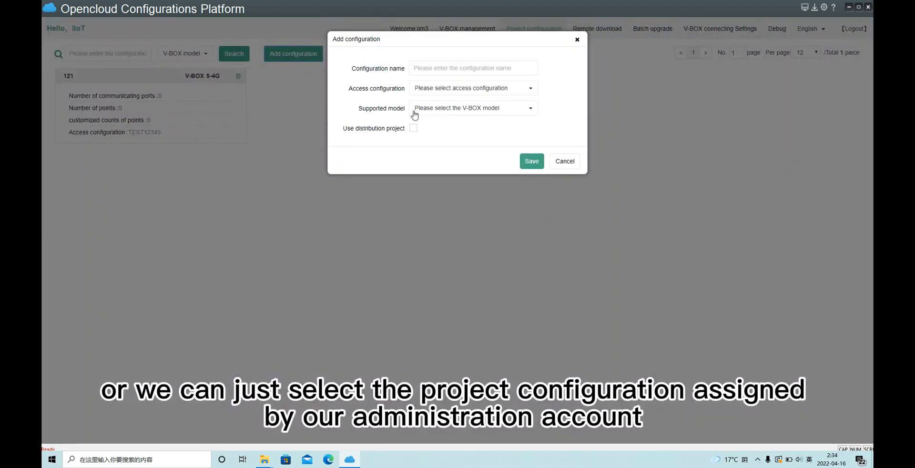
- Base the new configuration on distribution project test1, save it, and sign out
{"action": "left_click", "coordinate": [413, 128]}
{"action": "type", "text": "test1"}
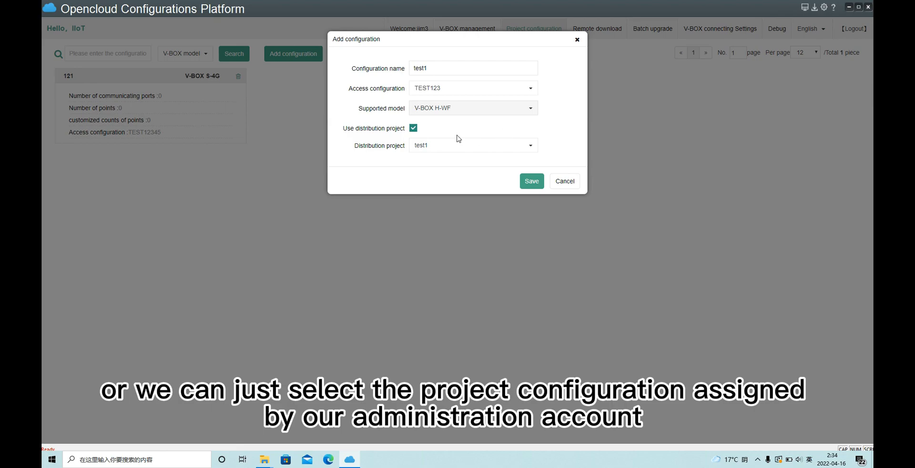
{"action": "mouse_move", "coordinate": [456, 149]}
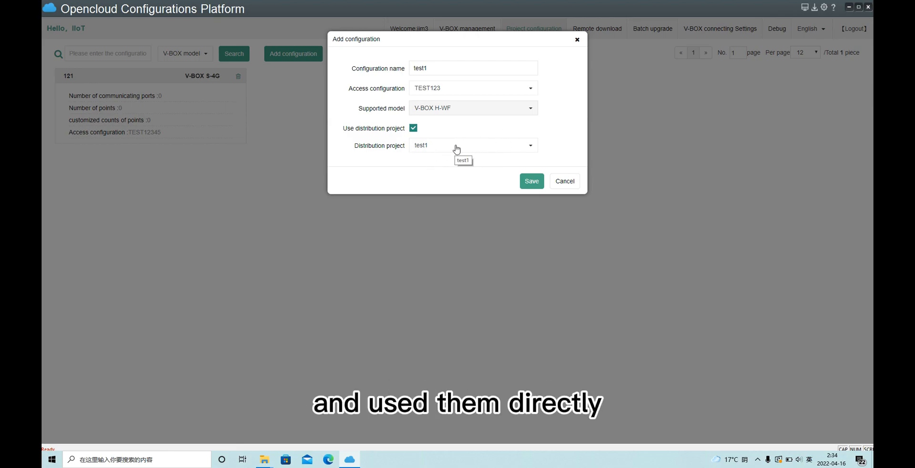
{"action": "left_click", "coordinate": [473, 145]}
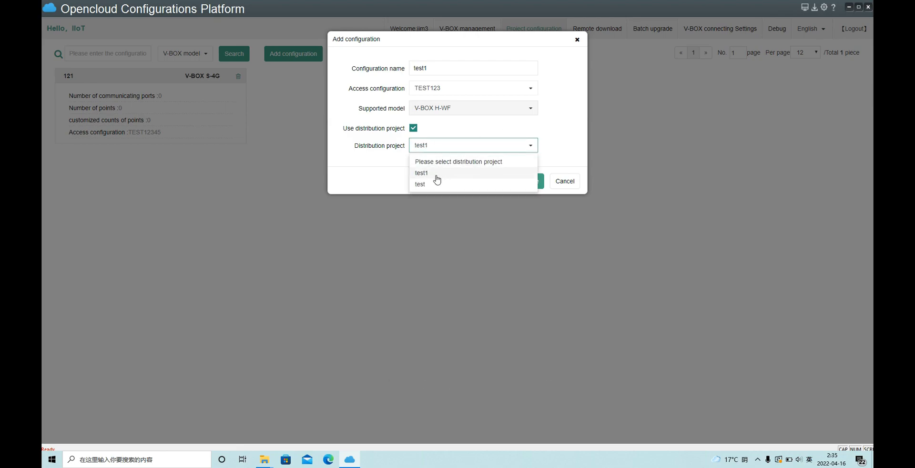
{"action": "left_click", "coordinate": [523, 181]}
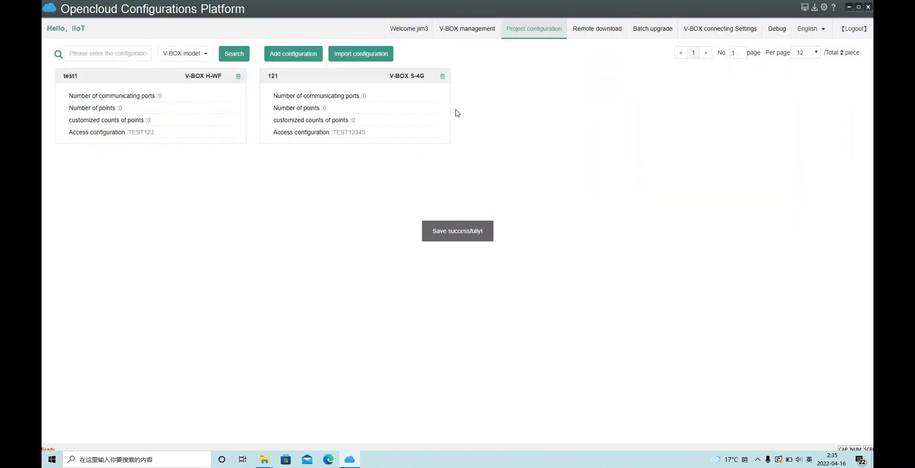
{"action": "left_click", "coordinate": [852, 28]}
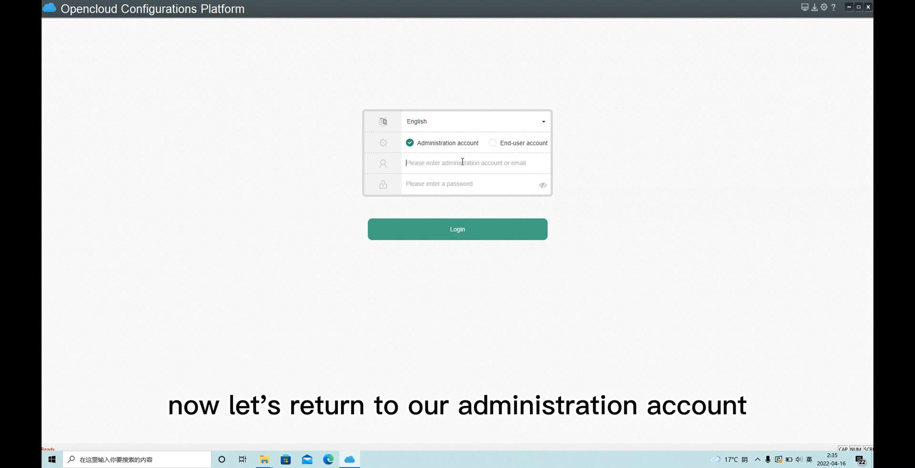
{"action": "type", "text": "xuyujie"}
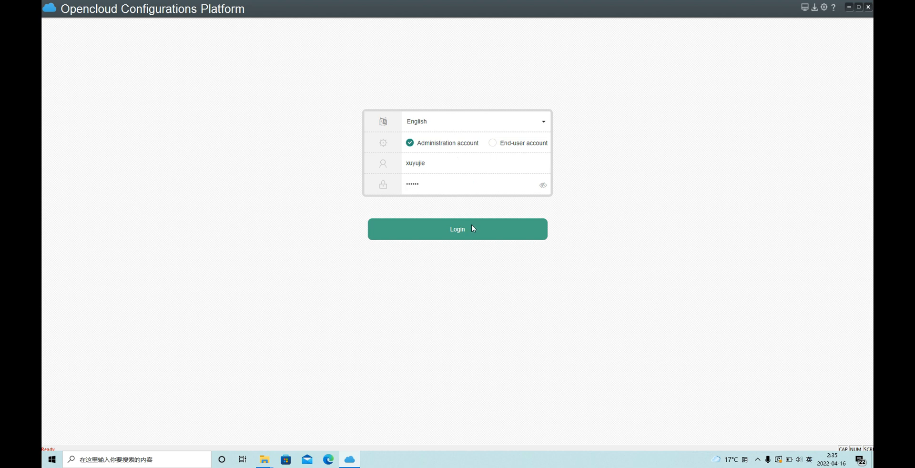
{"action": "left_click", "coordinate": [457, 229]}
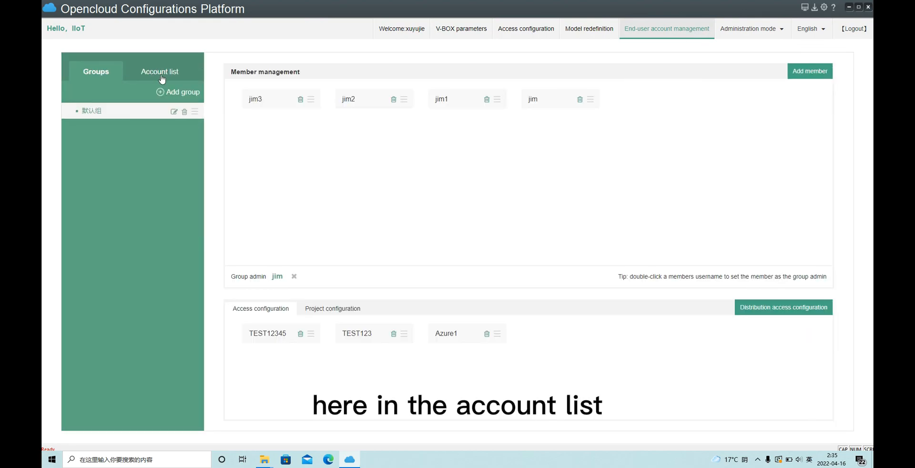
{"action": "left_click", "coordinate": [159, 71]}
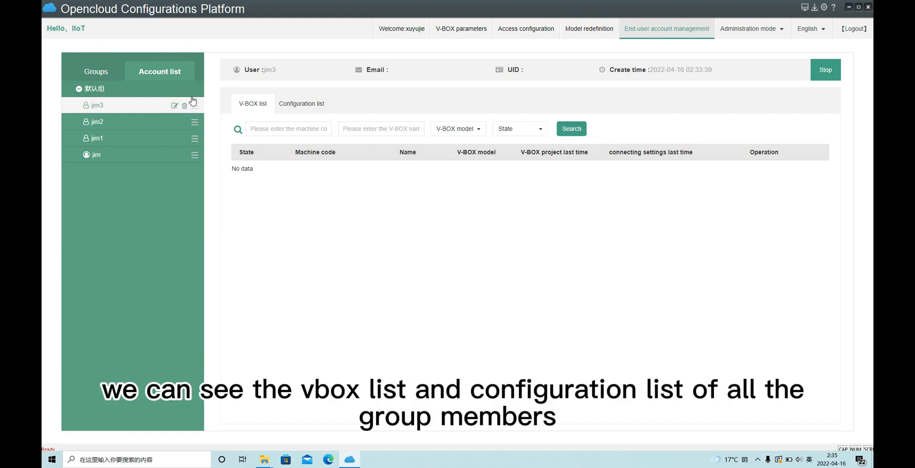
{"action": "left_click", "coordinate": [301, 103]}
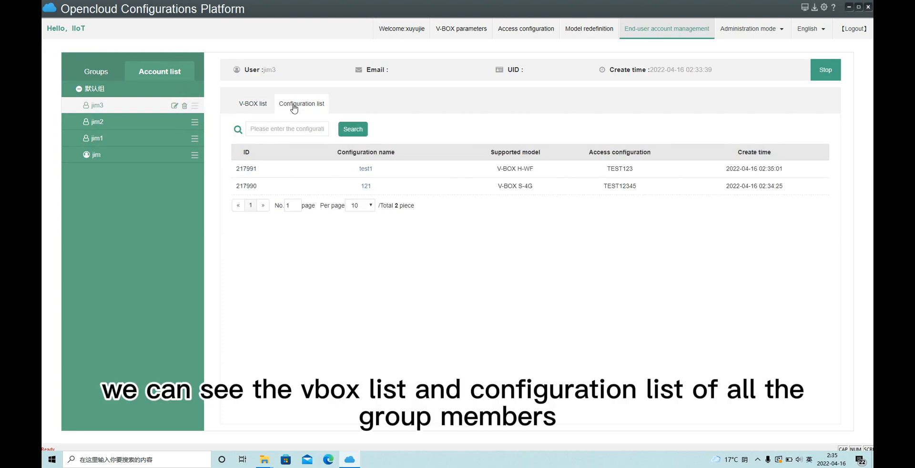
{"action": "mouse_move", "coordinate": [313, 112]}
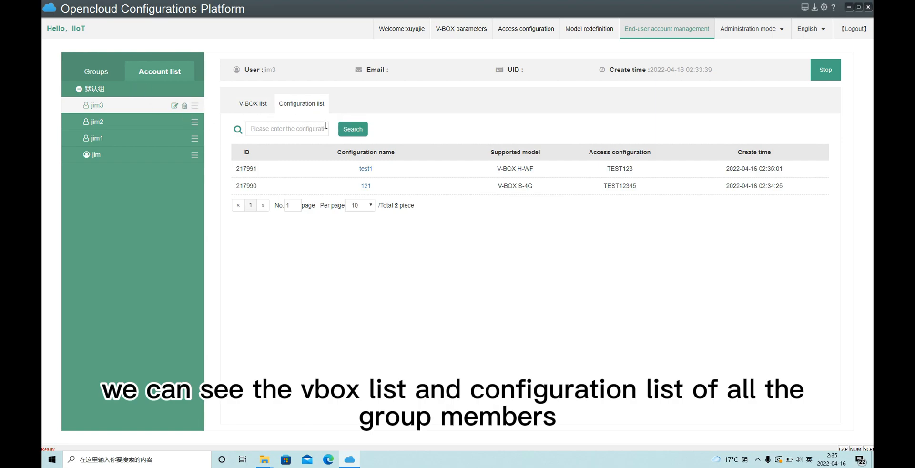
{"action": "left_click", "coordinate": [96, 71]}
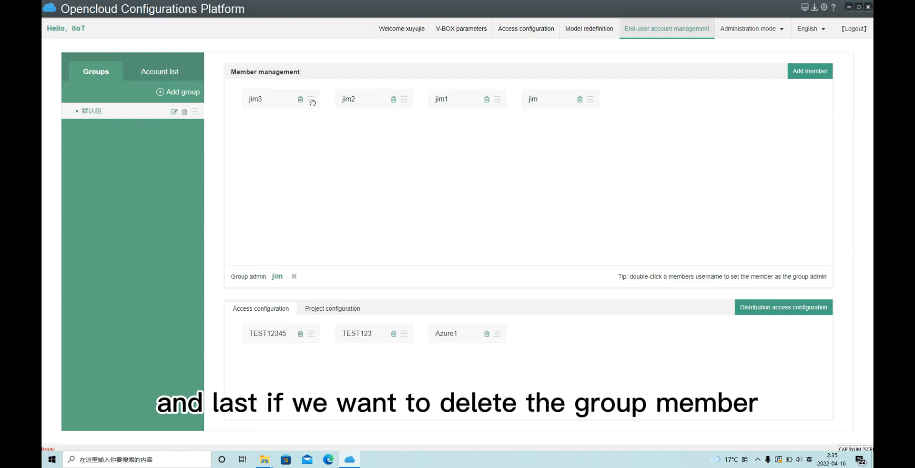
{"action": "mouse_move", "coordinate": [373, 121]}
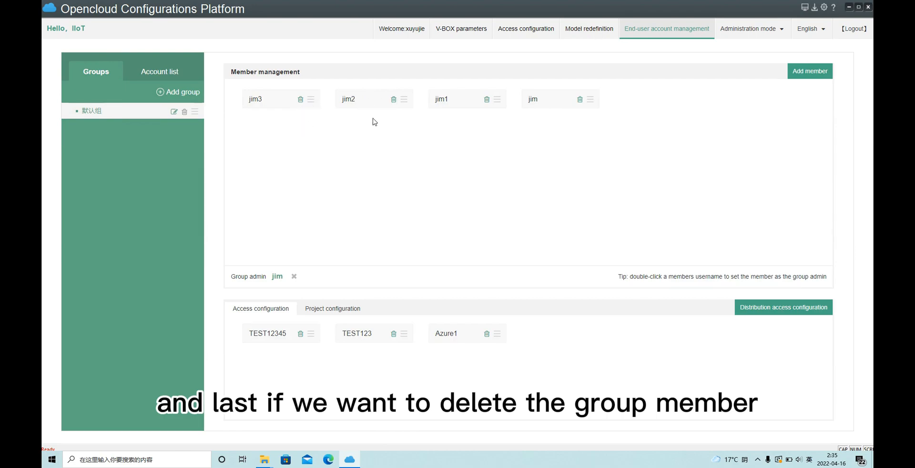
- Delete jim2, then attempt to delete jim3, which fails because jim3 has project configurations
{"action": "left_click", "coordinate": [392, 99]}
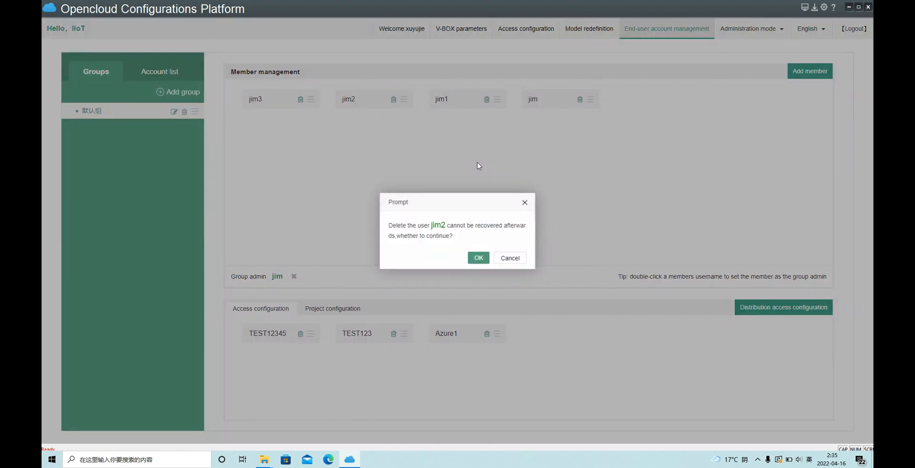
{"action": "left_click", "coordinate": [478, 257]}
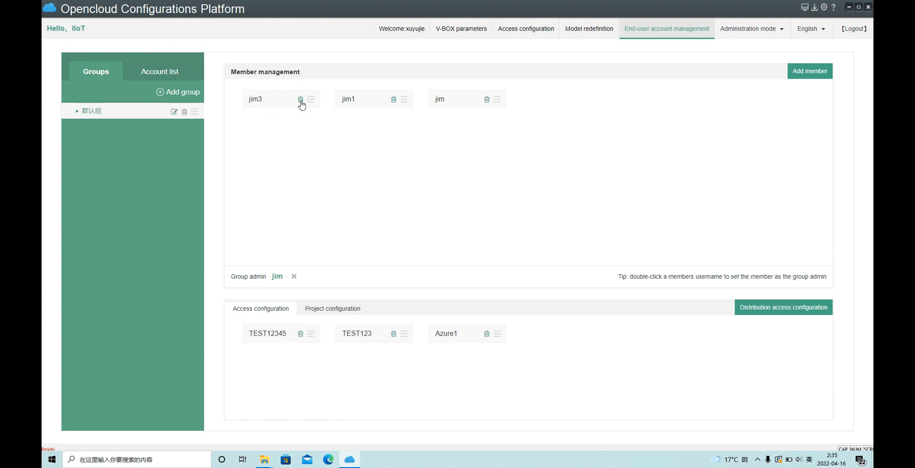
{"action": "left_click", "coordinate": [300, 98]}
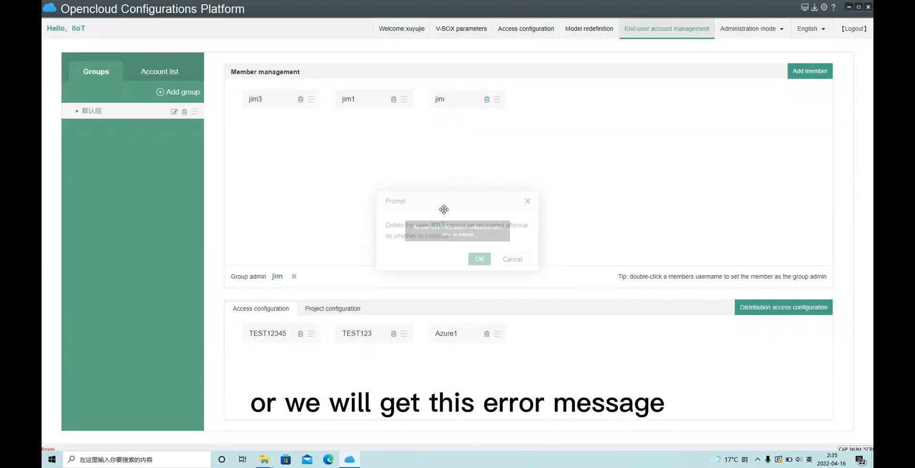
{"action": "left_click", "coordinate": [480, 259]}
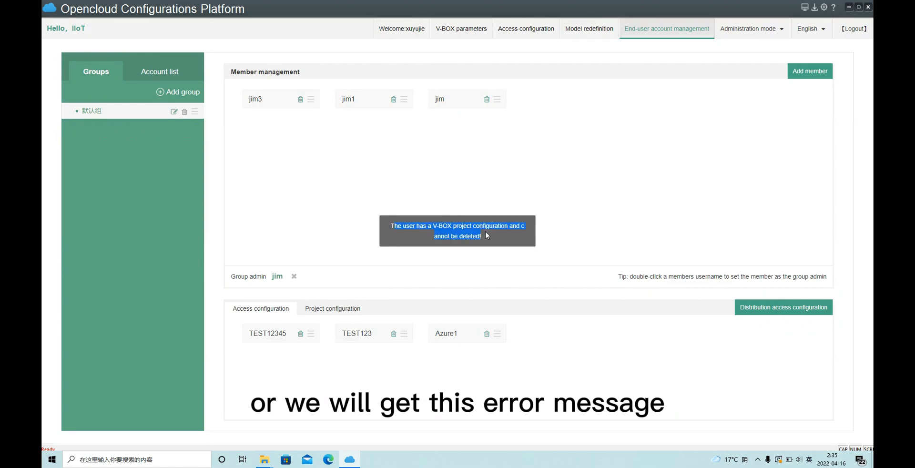